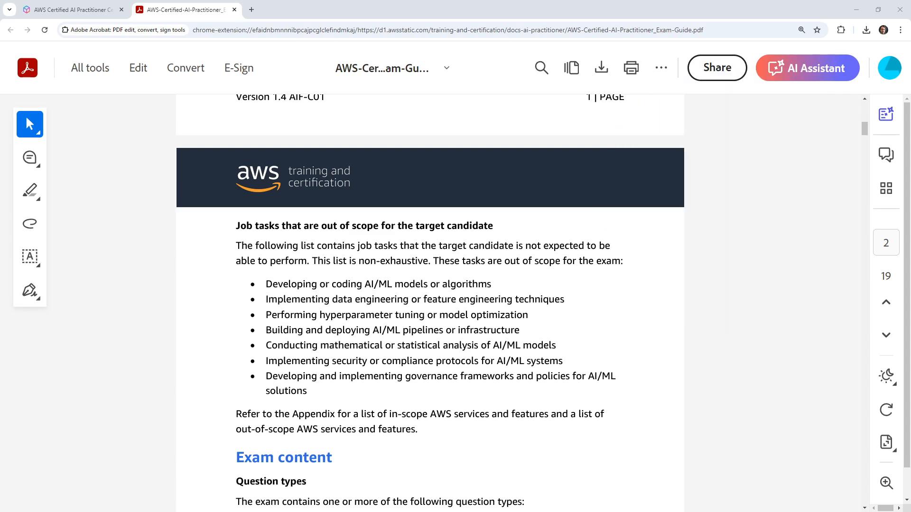
# Read pages 2–3 on Question types, Unscored content and Exam results, down to the page 3 footer
pyautogui.scroll(-3)
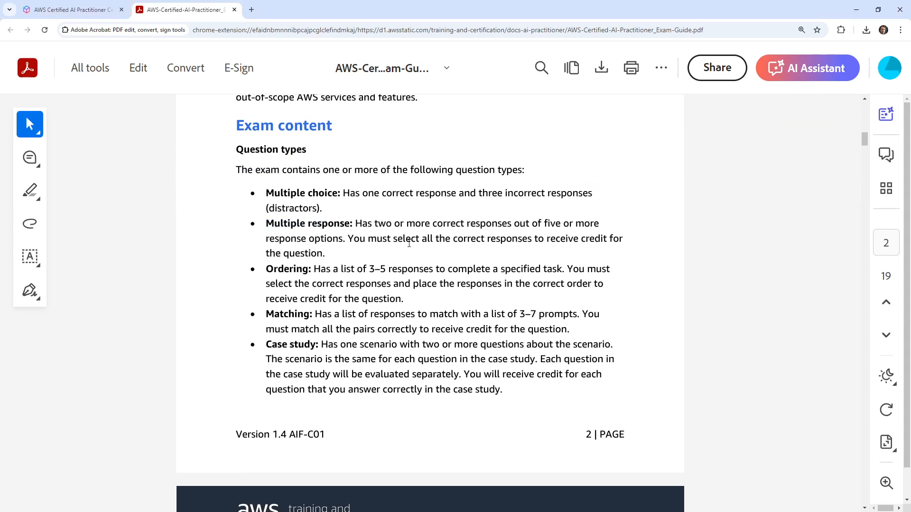
pyautogui.moveTo(266, 269); pyautogui.dragTo(309, 389)
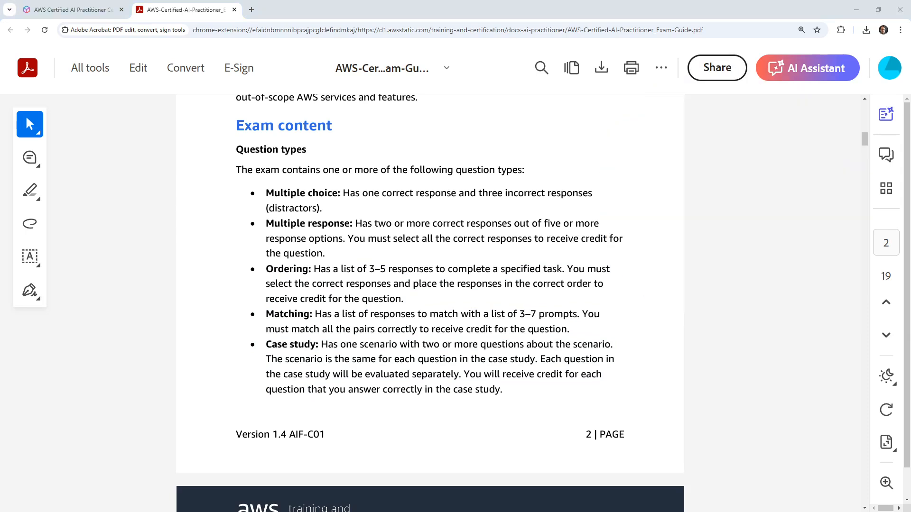
pyautogui.scroll(-3)
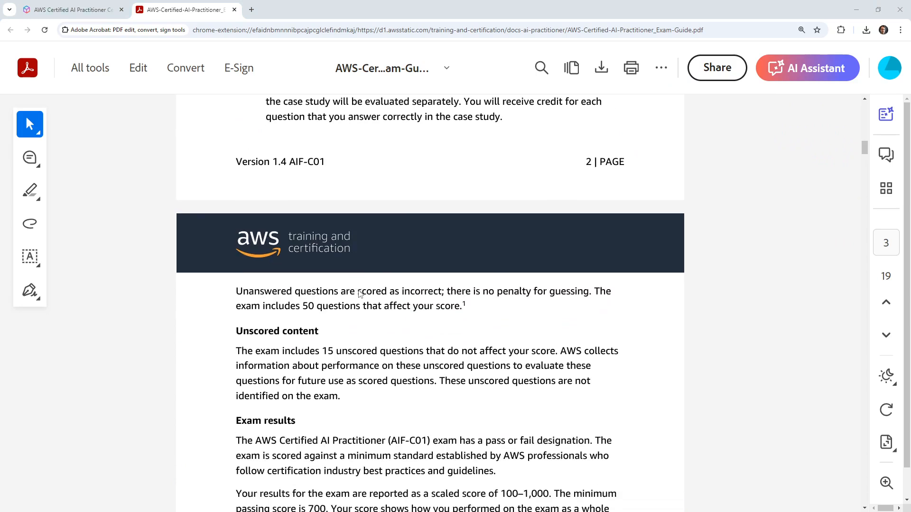
pyautogui.scroll(-3)
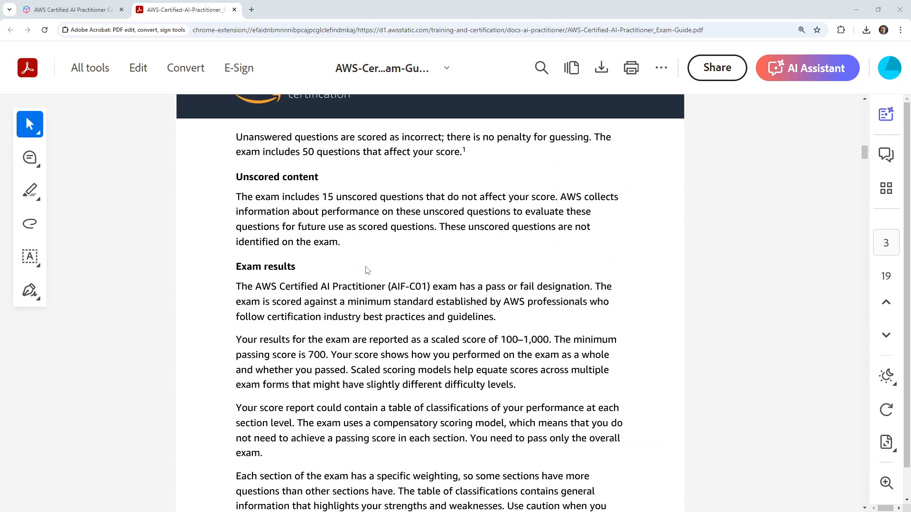
pyautogui.scroll(-3)
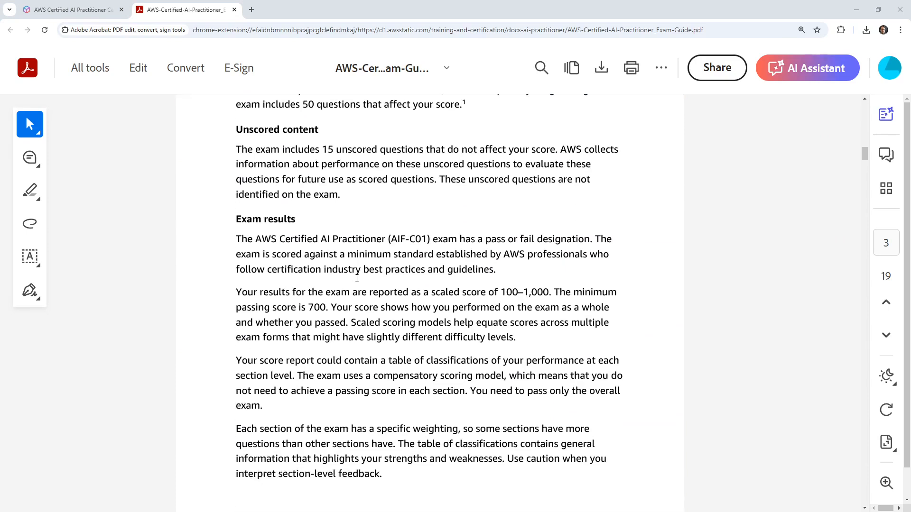
pyautogui.moveTo(472, 284)
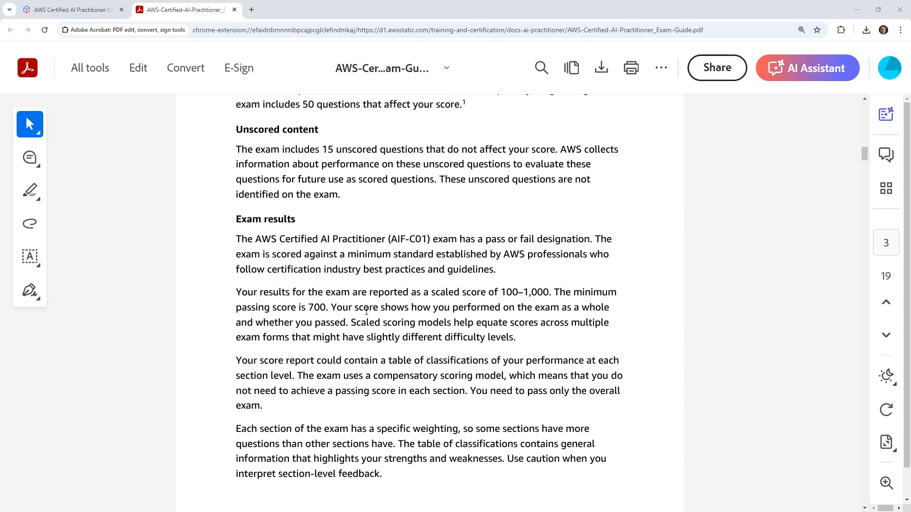
pyautogui.scroll(-3)
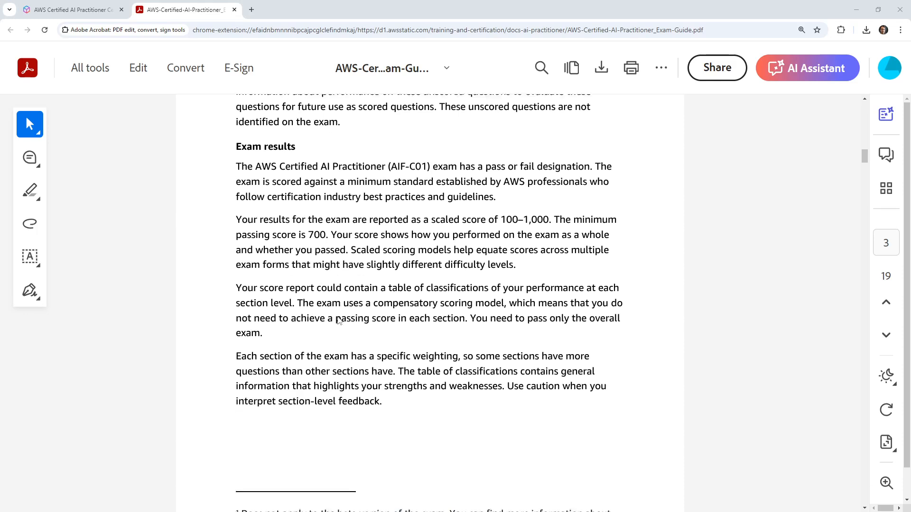
pyautogui.scroll(-3)
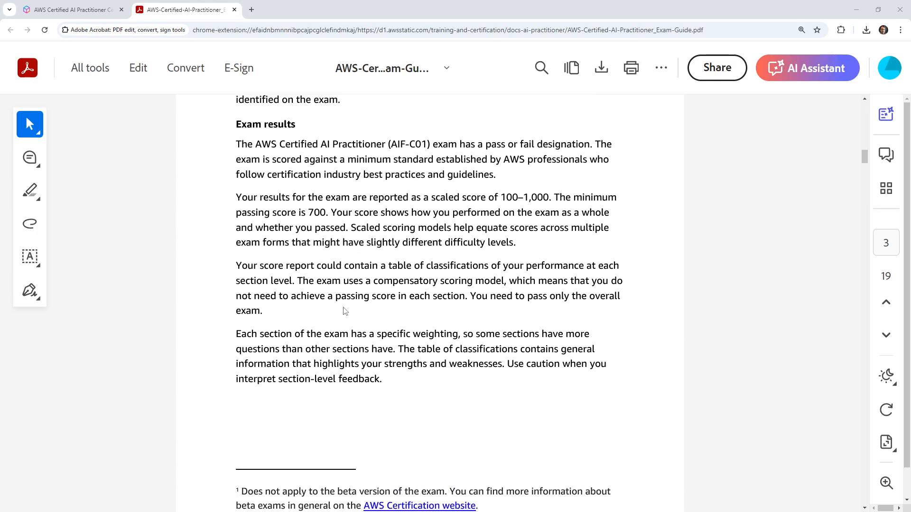
pyautogui.moveTo(317, 266); pyautogui.dragTo(482, 266)
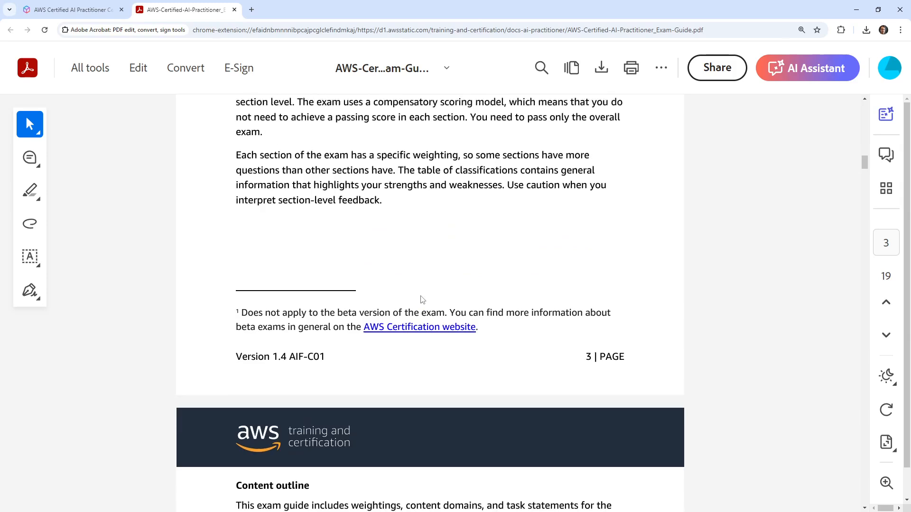
# Review the content outline on page 4, highlighting the Domain 4 Responsible AI weighting
pyautogui.scroll(-3)
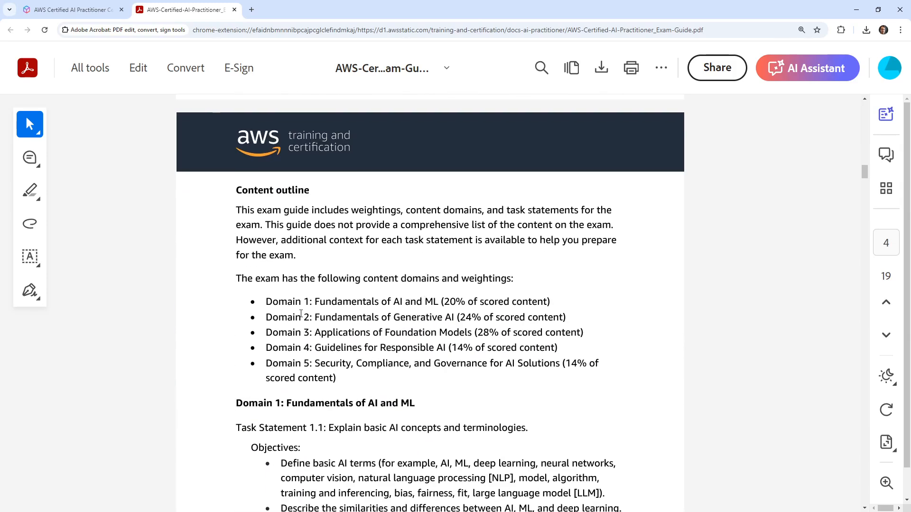
pyautogui.scroll(-3)
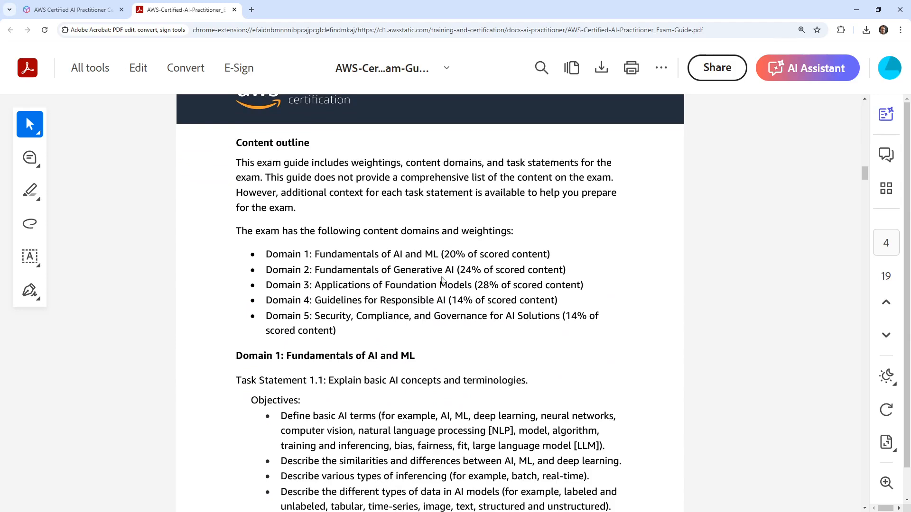
pyautogui.moveTo(336, 301); pyautogui.dragTo(477, 301)
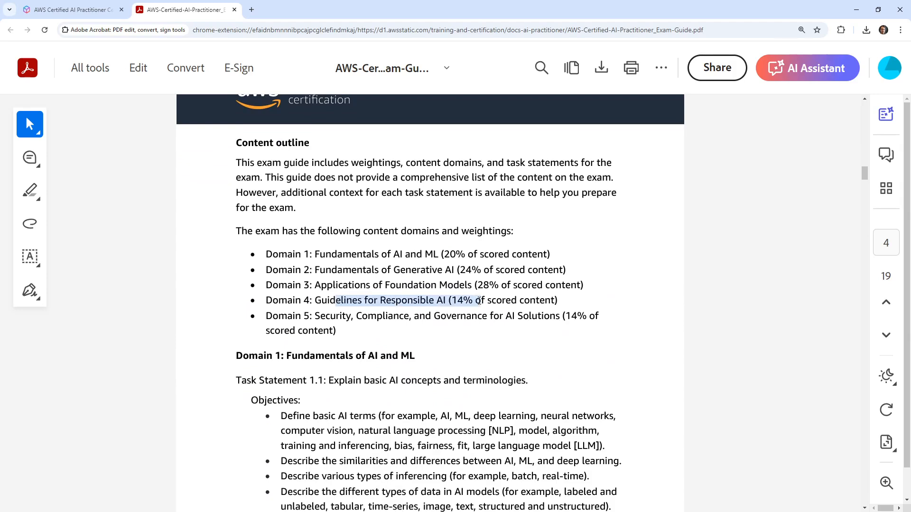
pyautogui.scroll(-3)
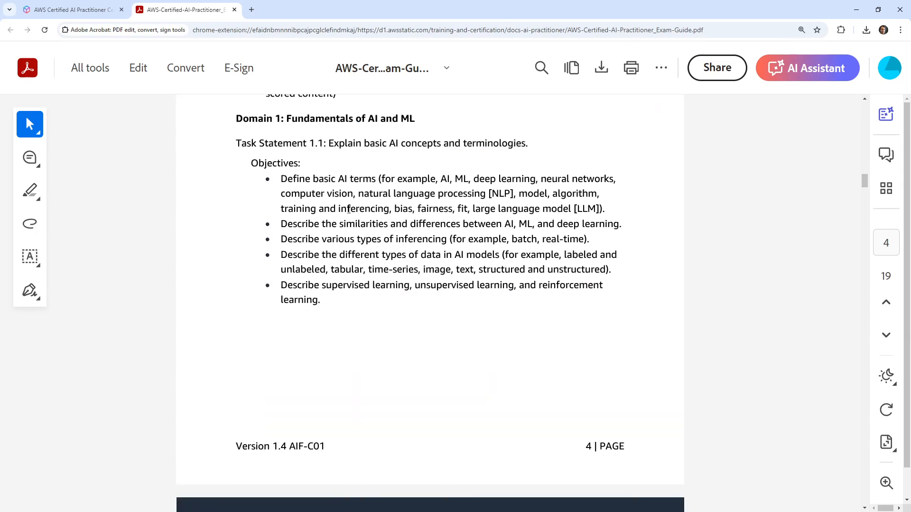
pyautogui.moveTo(377, 178); pyautogui.dragTo(516, 194)
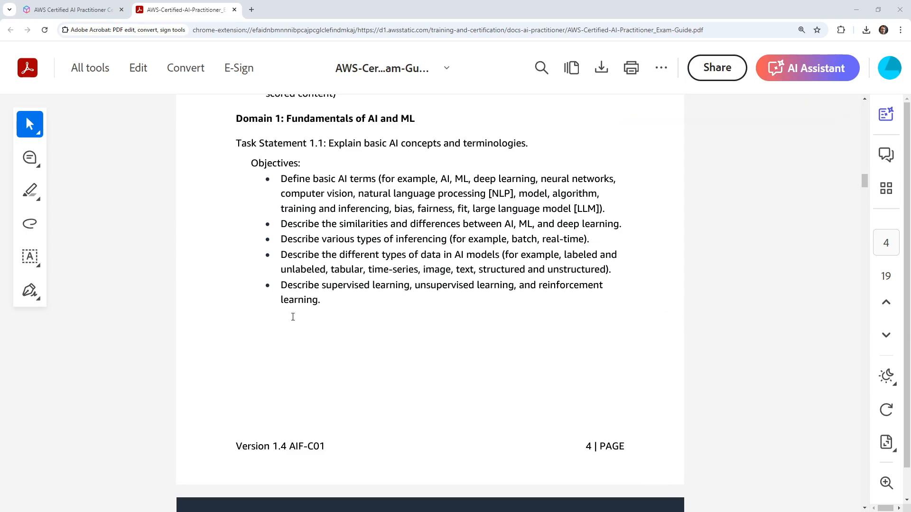
# Read Domain 1 Task Statements 1.1–1.3 and continue to Domain 2 on page 6
pyautogui.scroll(-3)
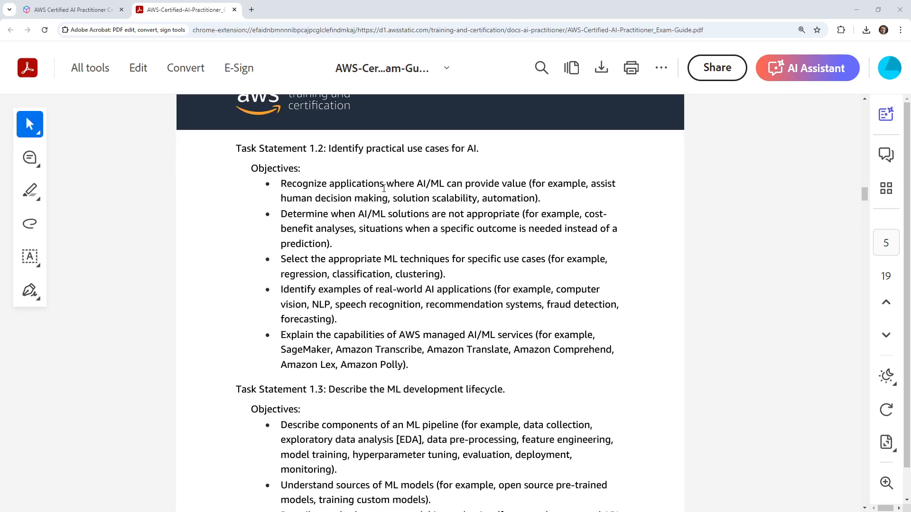
pyautogui.moveTo(436, 190)
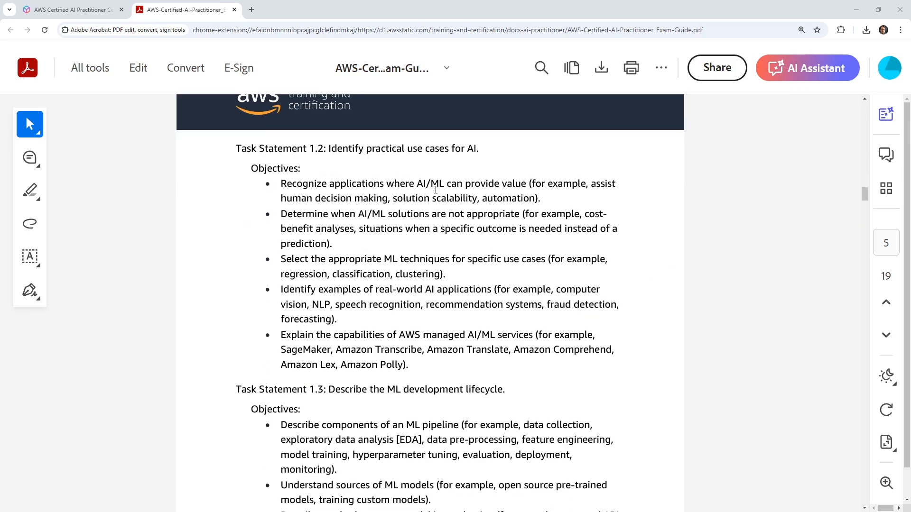
pyautogui.moveTo(426, 199); pyautogui.dragTo(454, 214)
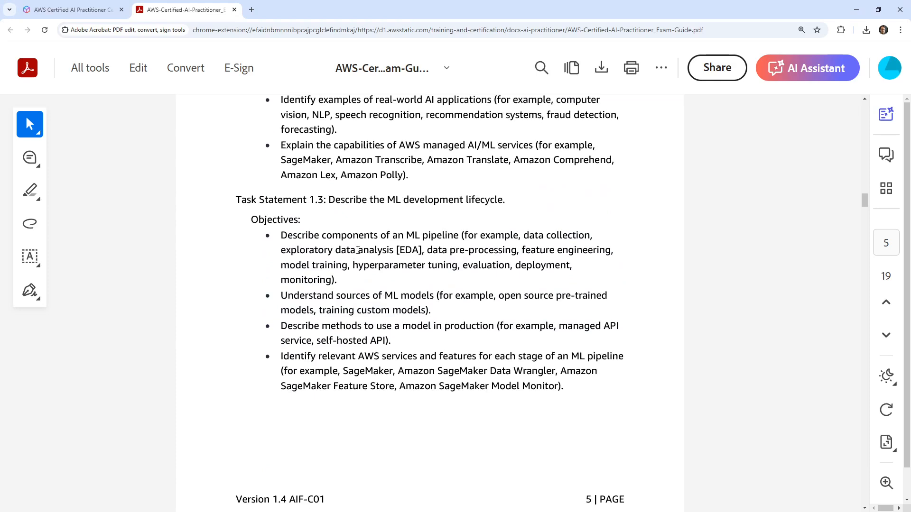
pyautogui.moveTo(322, 235); pyautogui.dragTo(548, 250)
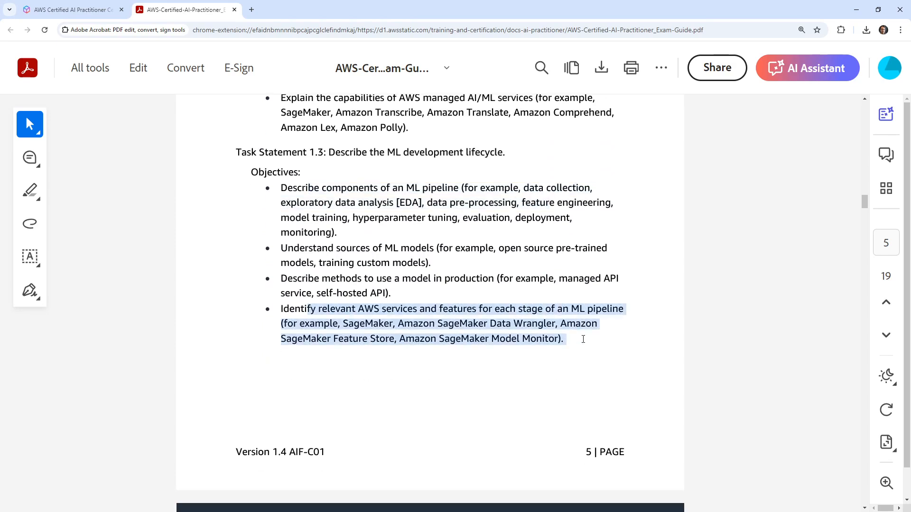
pyautogui.scroll(-3)
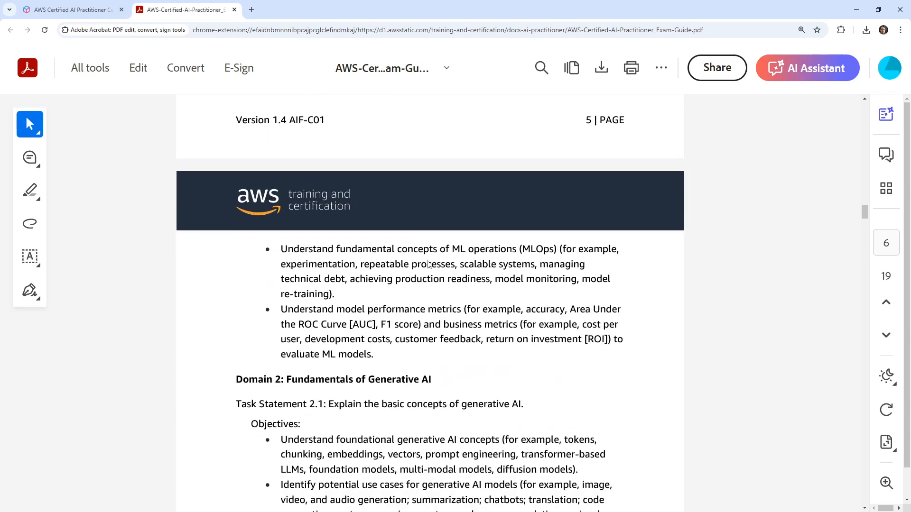
pyautogui.moveTo(427, 236)
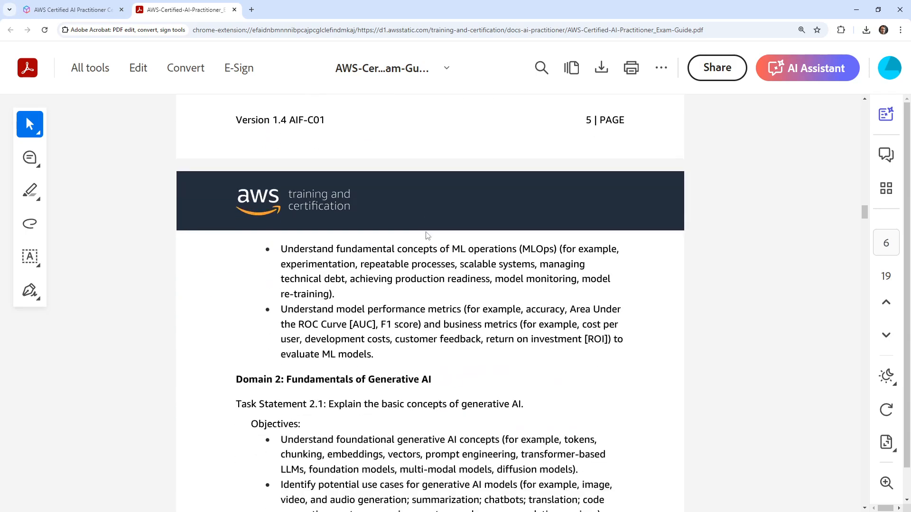
pyautogui.moveTo(336, 309); pyautogui.dragTo(558, 309)
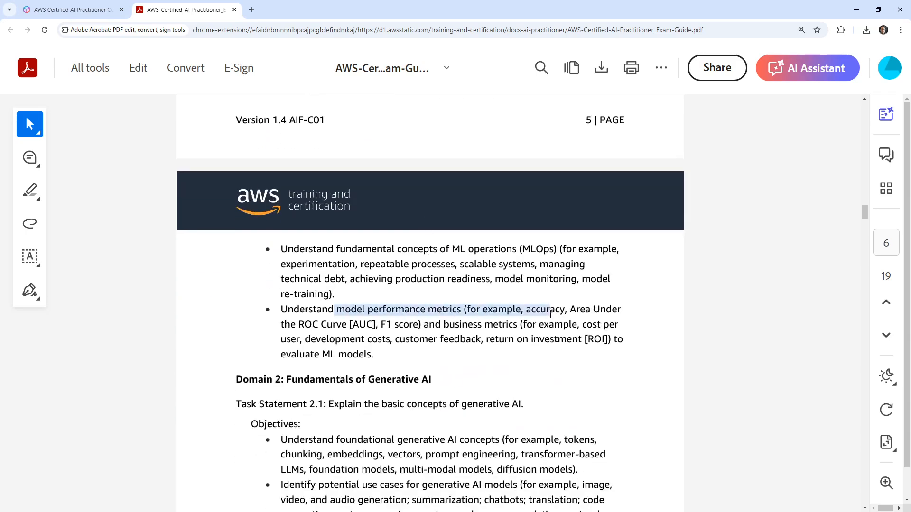
pyautogui.click(398, 363)
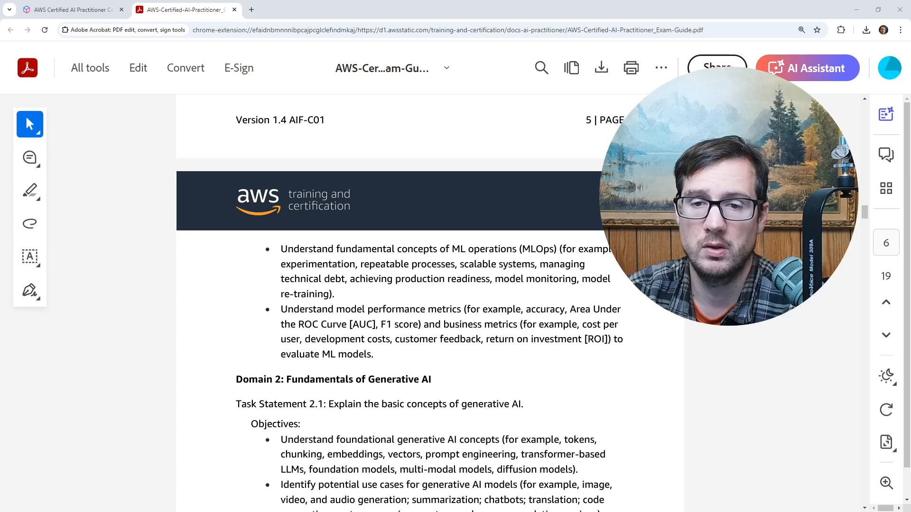
# Read Domain 2's generative AI task statements on pages 6–7 down to Task Statement 3.1
pyautogui.scroll(-3)
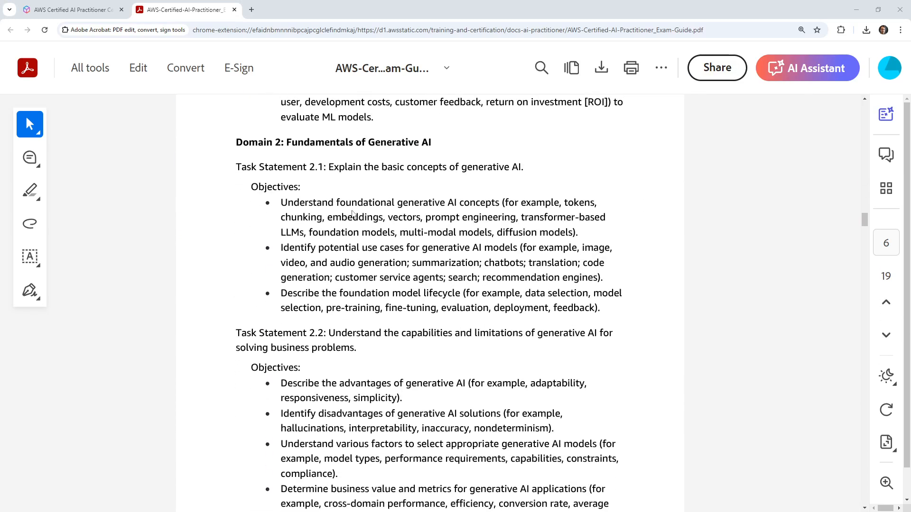
pyautogui.moveTo(390, 186)
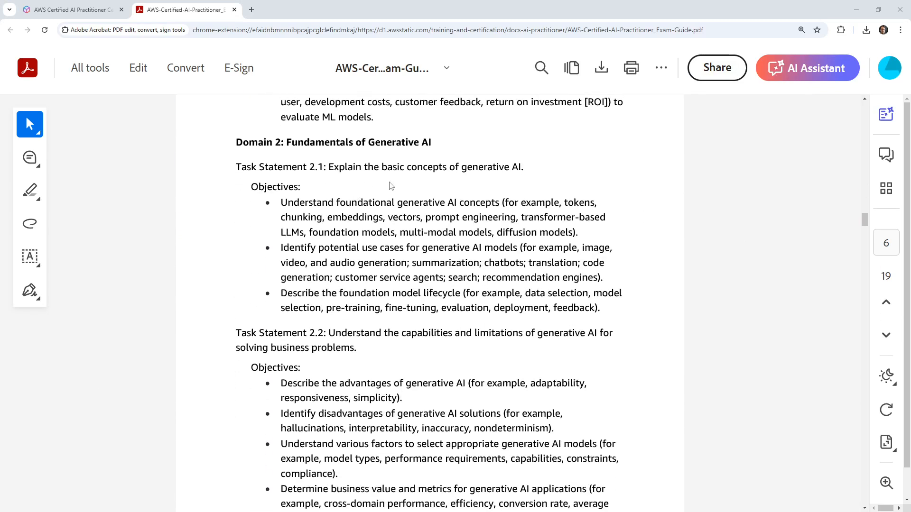
pyautogui.scroll(-3)
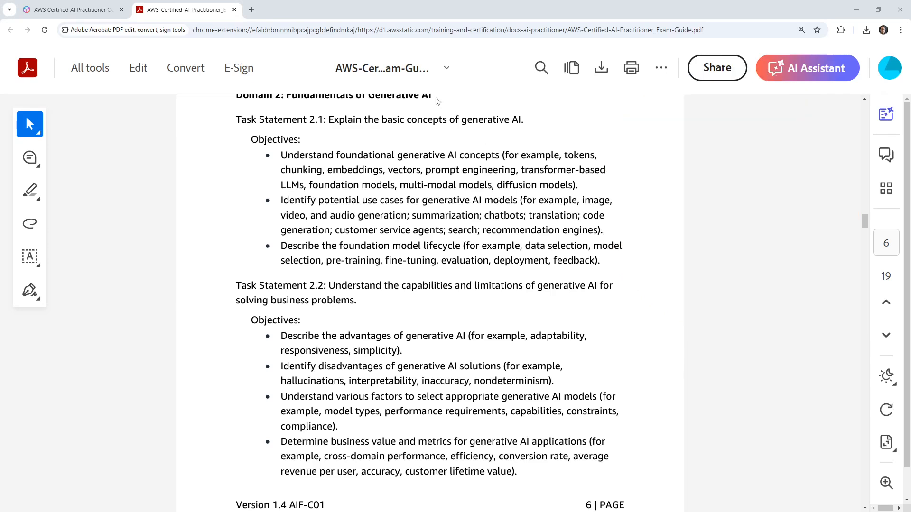
pyautogui.scroll(-3)
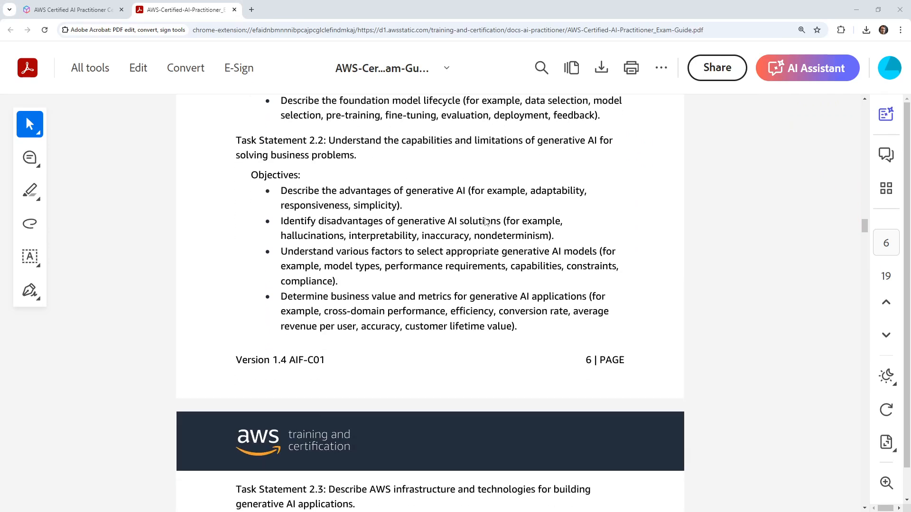
pyautogui.scroll(-3)
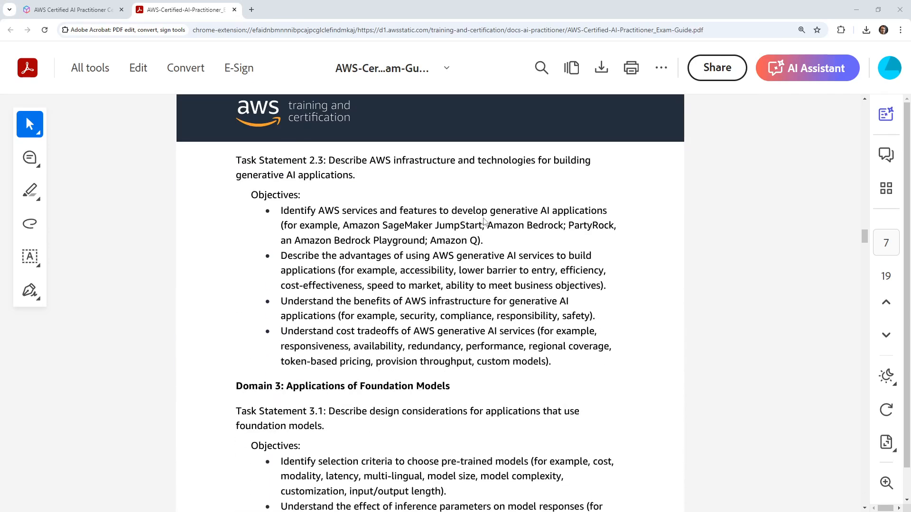
pyautogui.moveTo(450, 178)
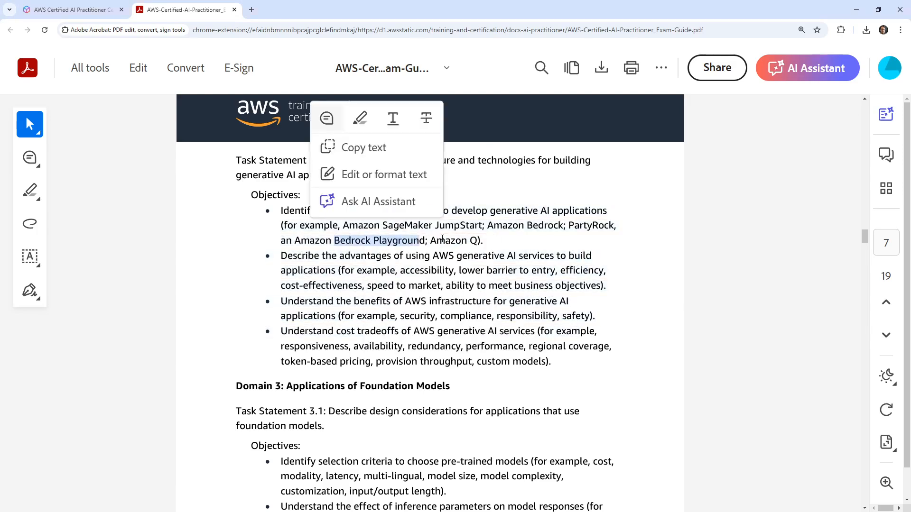
pyautogui.scroll(-3)
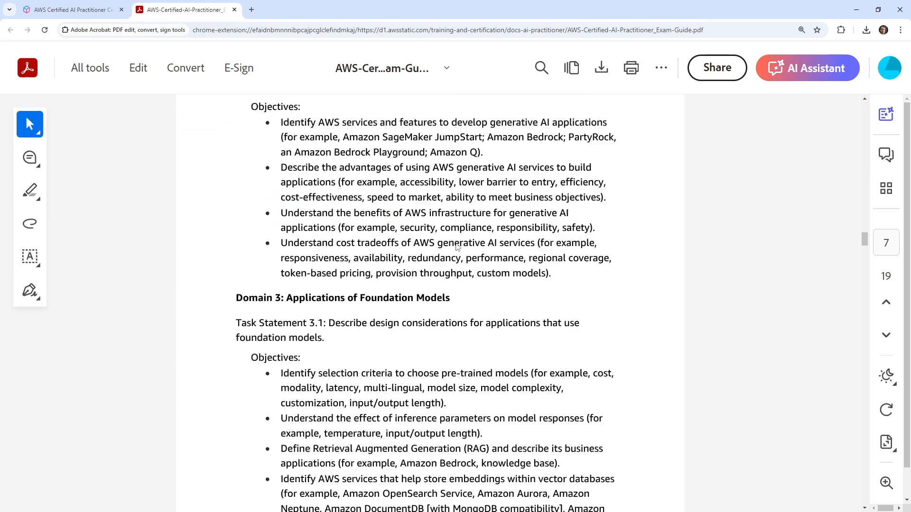
pyautogui.scroll(-3)
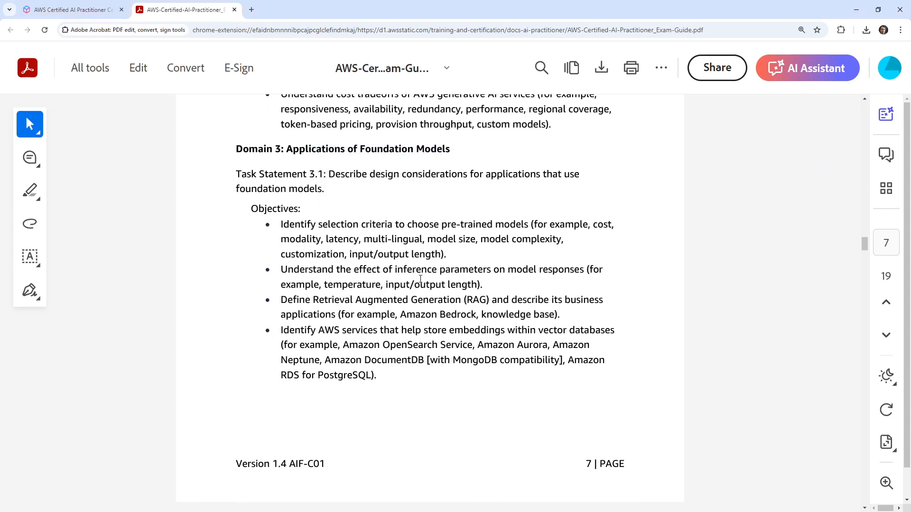
pyautogui.moveTo(426, 259)
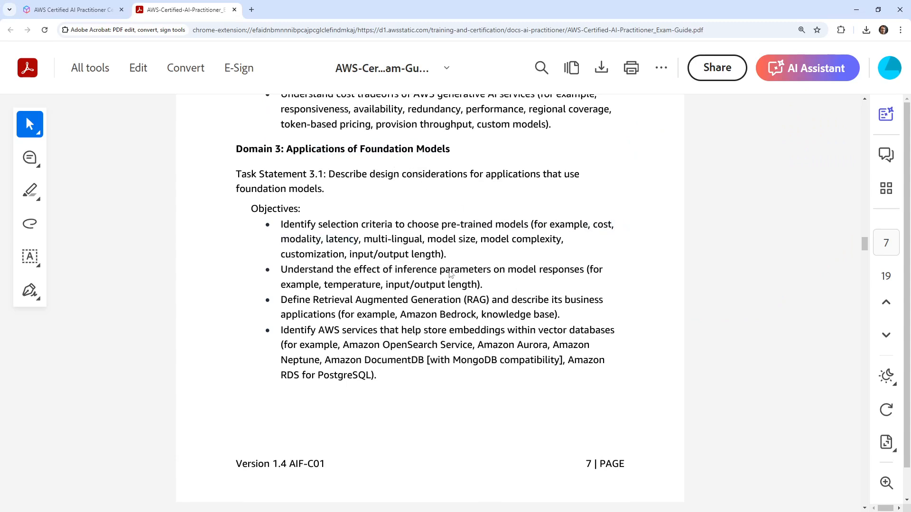
pyautogui.moveTo(384, 259)
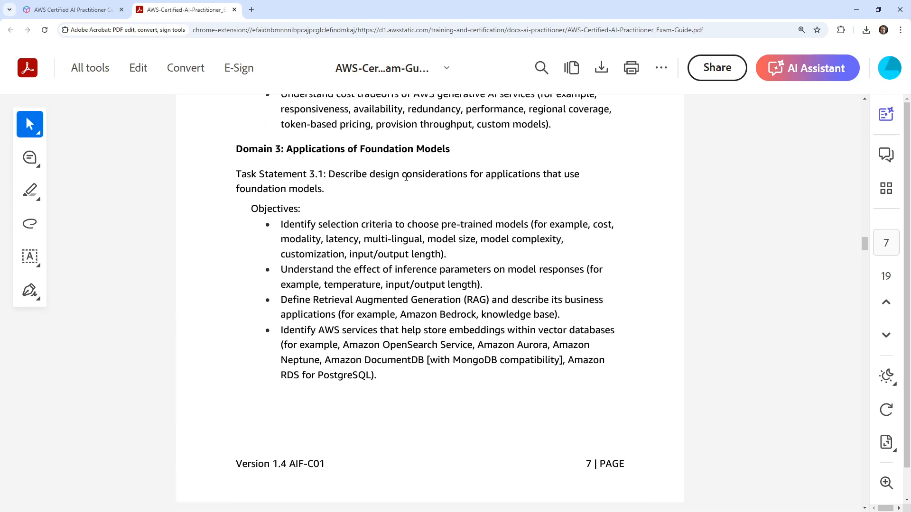
# Read Domains 3, 4 and 5 across pages 8–11, reaching the Appendix on page 12
pyautogui.scroll(-3)
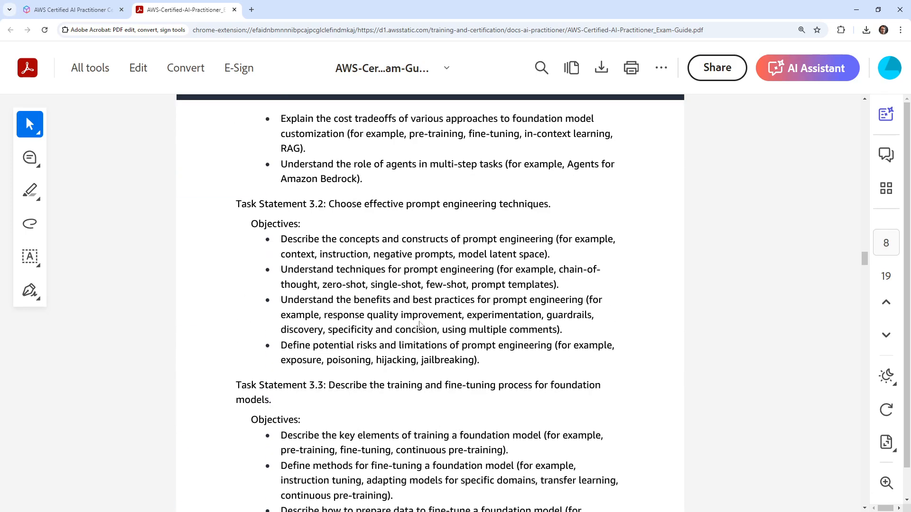
pyautogui.scroll(-3)
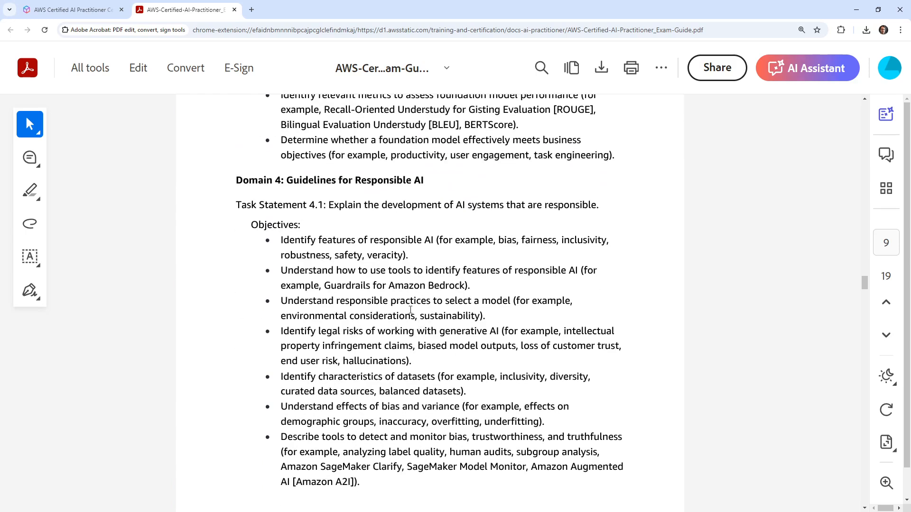
pyautogui.scroll(-3)
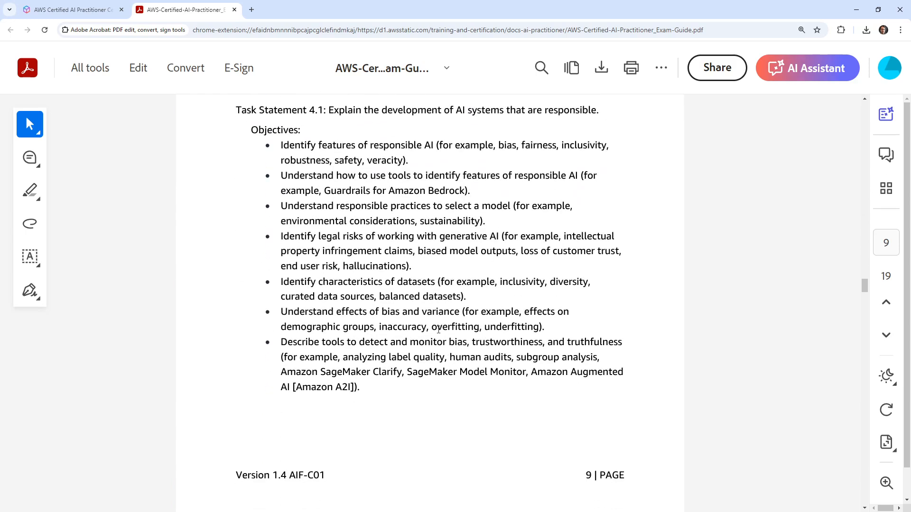
pyautogui.moveTo(411, 267)
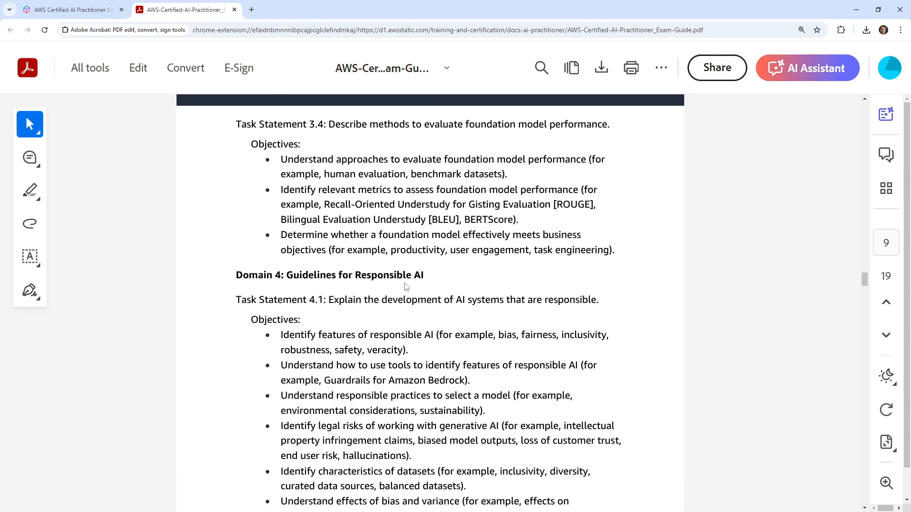
pyautogui.scroll(-3)
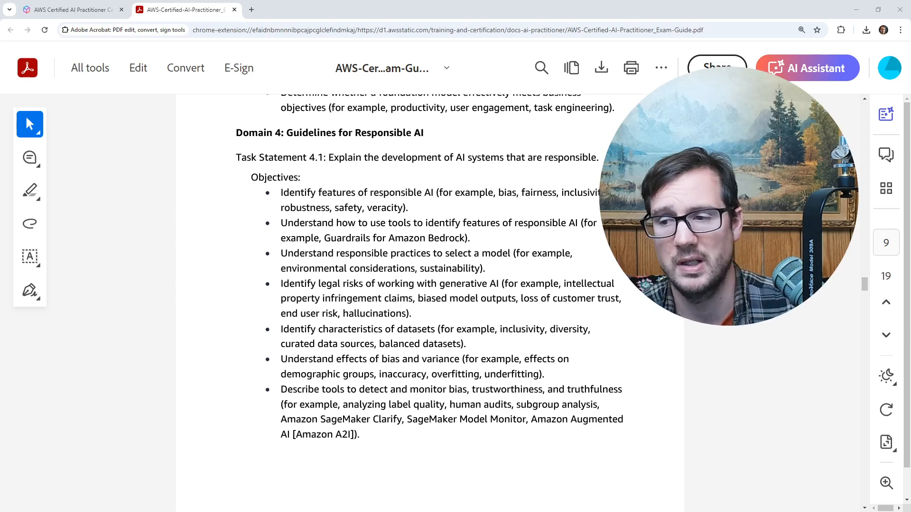
pyautogui.scroll(-3)
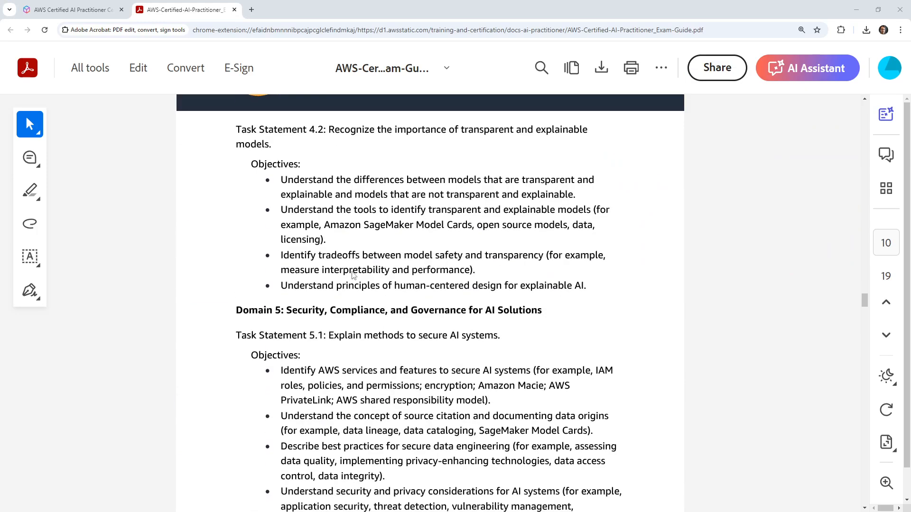
pyautogui.scroll(-3)
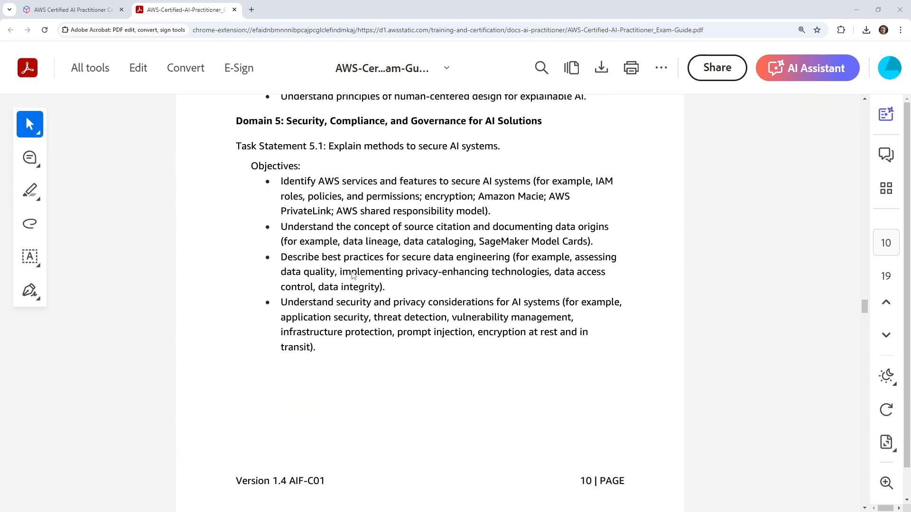
pyautogui.scroll(-3)
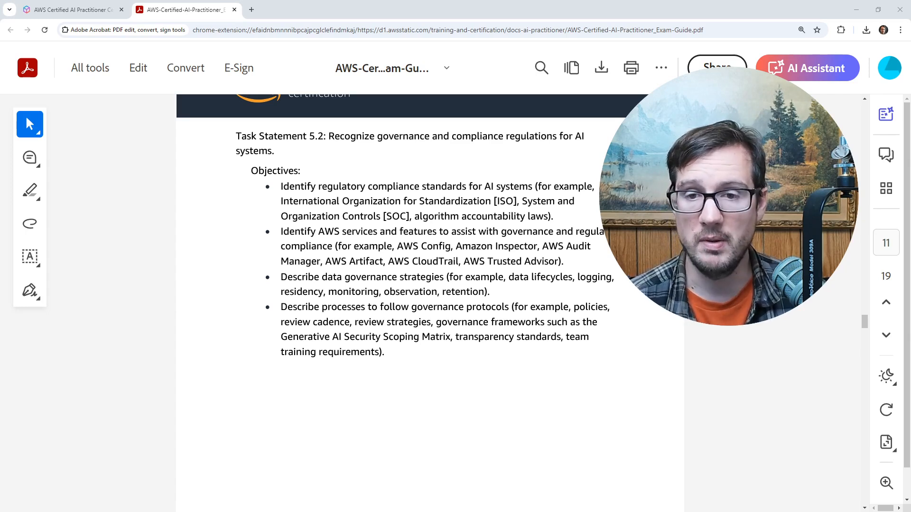
pyautogui.scroll(-3)
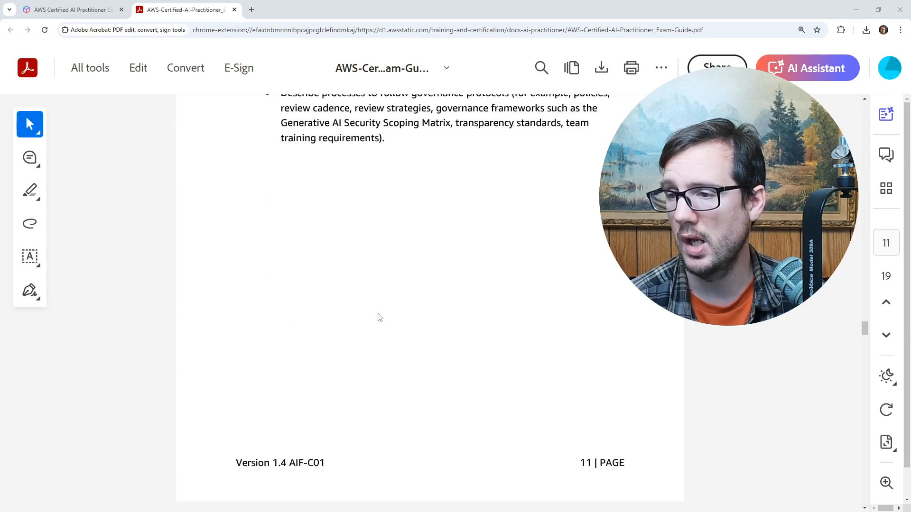
pyautogui.scroll(-3)
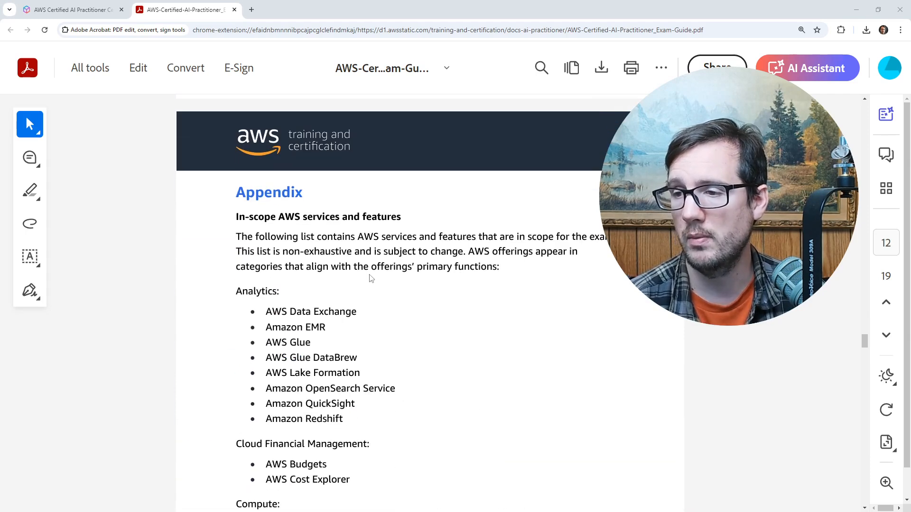
# Skim the Appendix lists of in-scope AWS services, then return to the Introduction on page 1
pyautogui.scroll(-3)
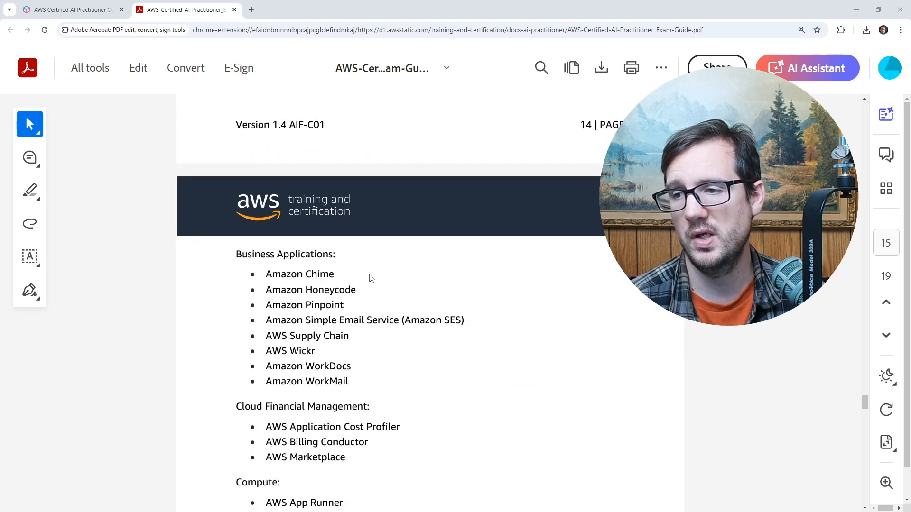
pyautogui.scroll(-3)
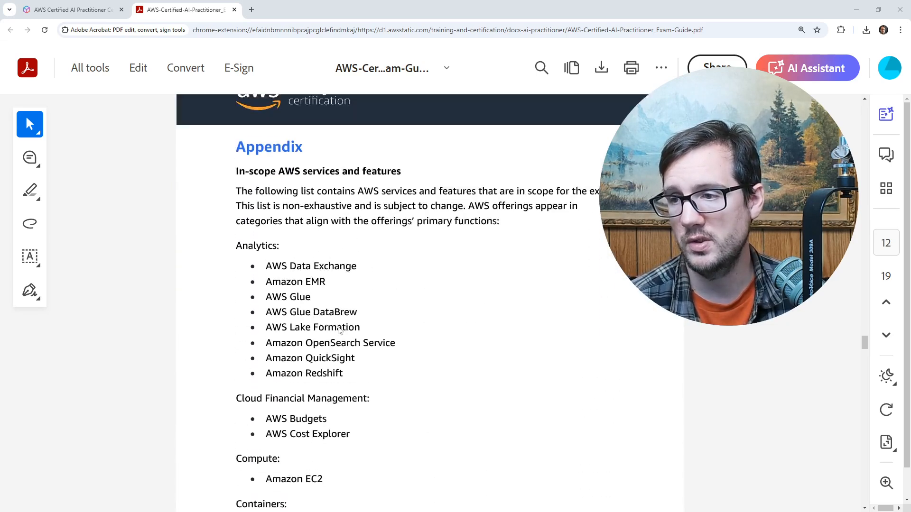
pyautogui.scroll(-3)
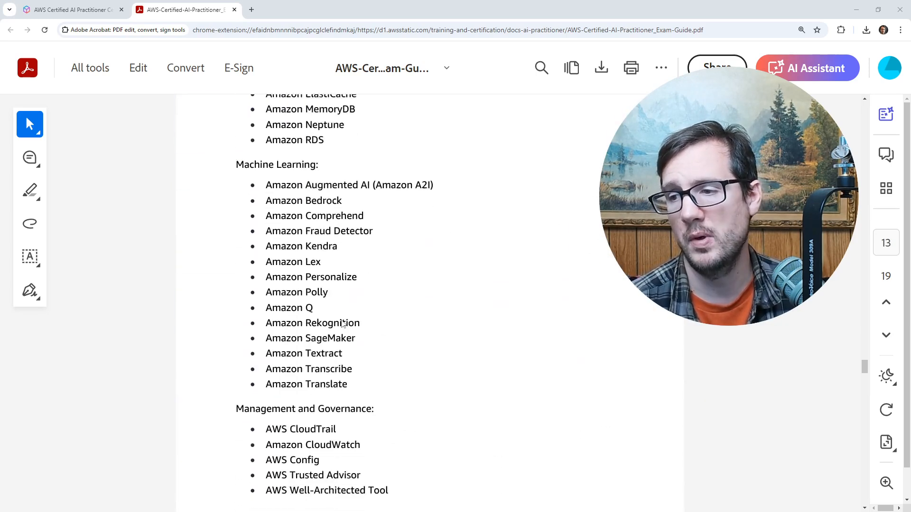
pyautogui.scroll(-3)
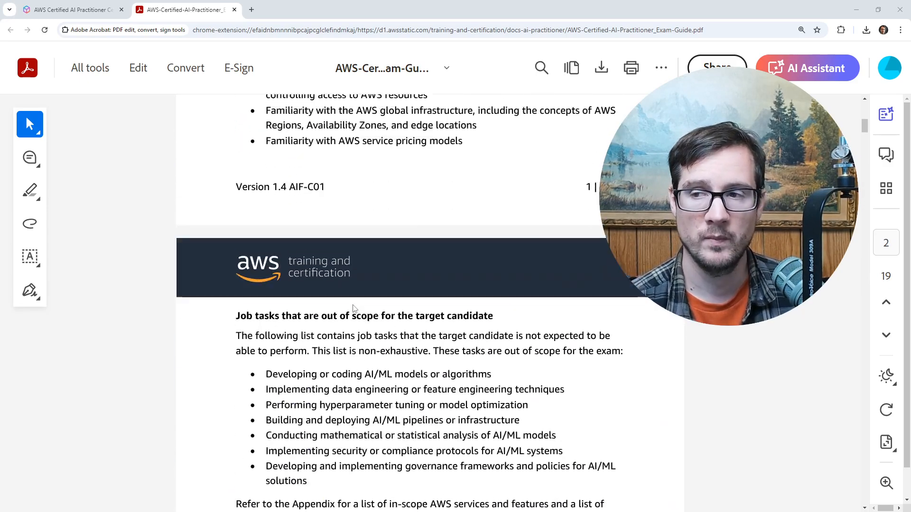
pyautogui.scroll(3)
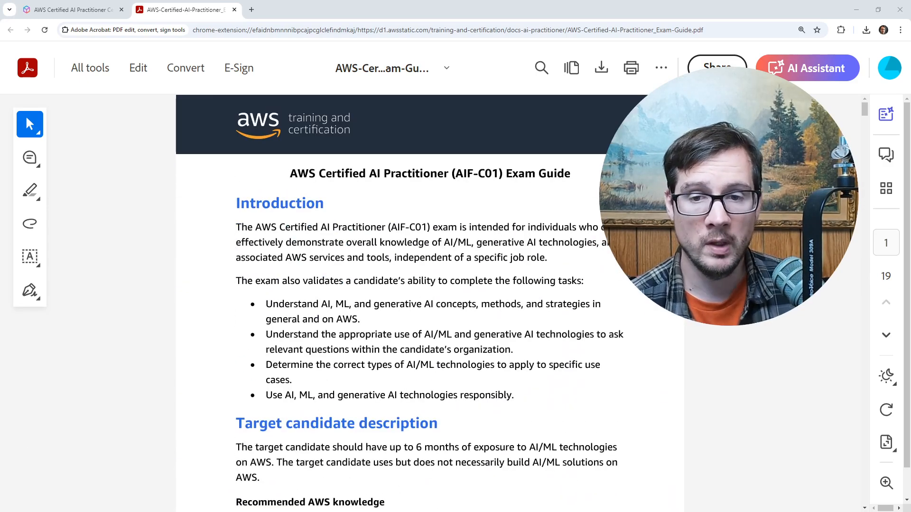